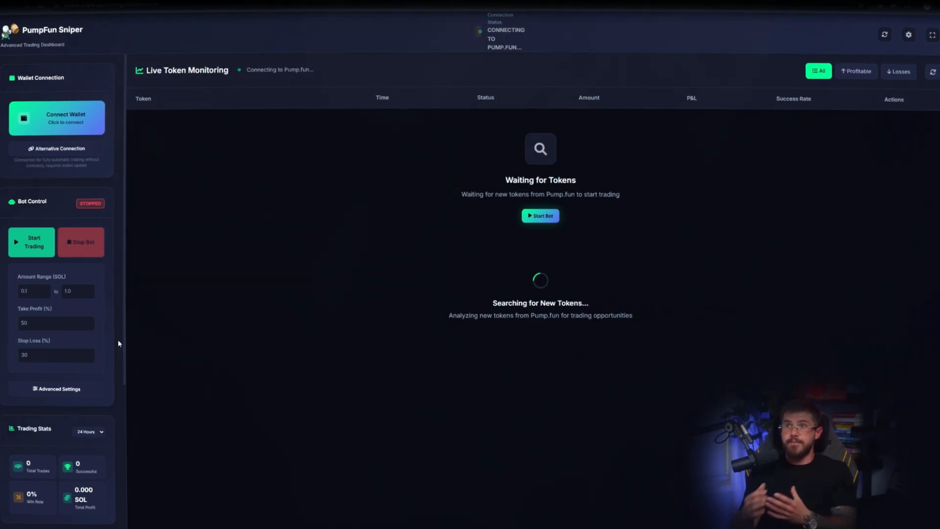
- Choose Matrix Green from the sidebar's Interface theme options
scroll(down, 3)
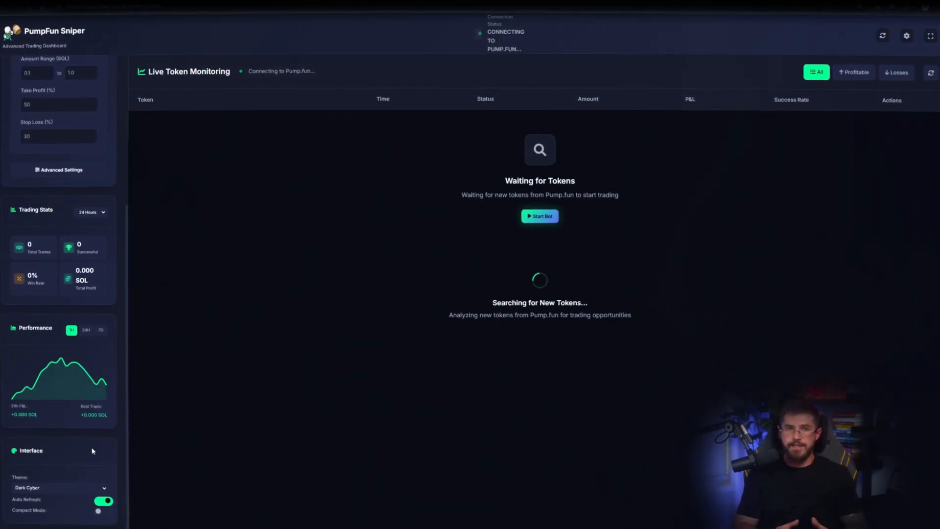
click(60, 487)
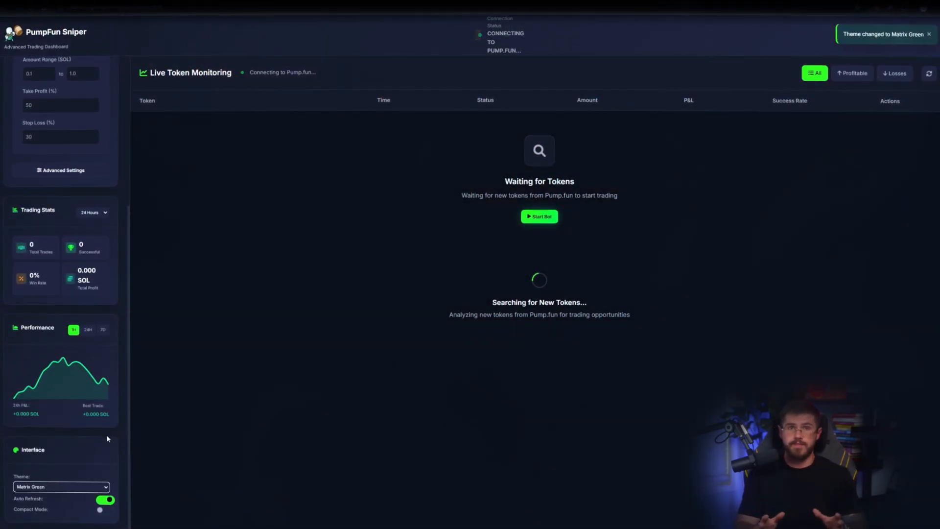
scroll(up, 3)
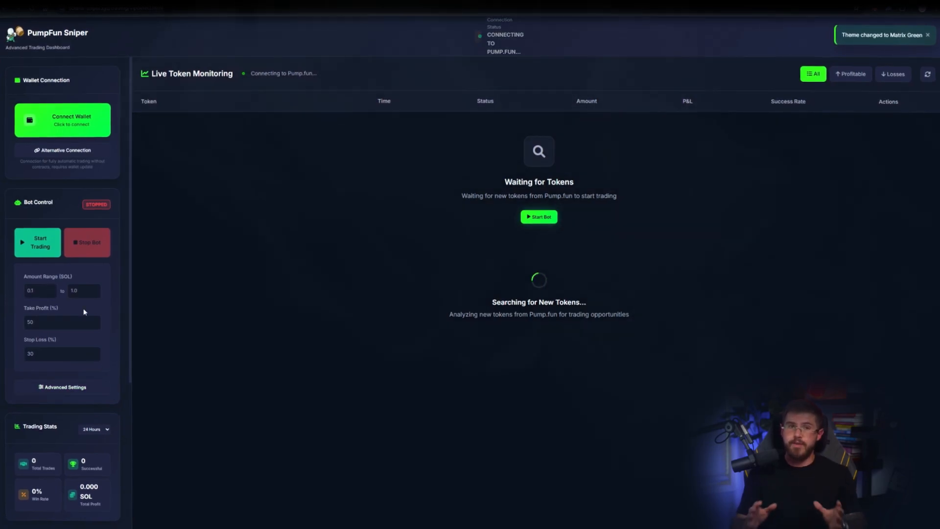
- Connect via Phantom, confirming both prompts, so the wallet shows 8.892 SOL
click(63, 119)
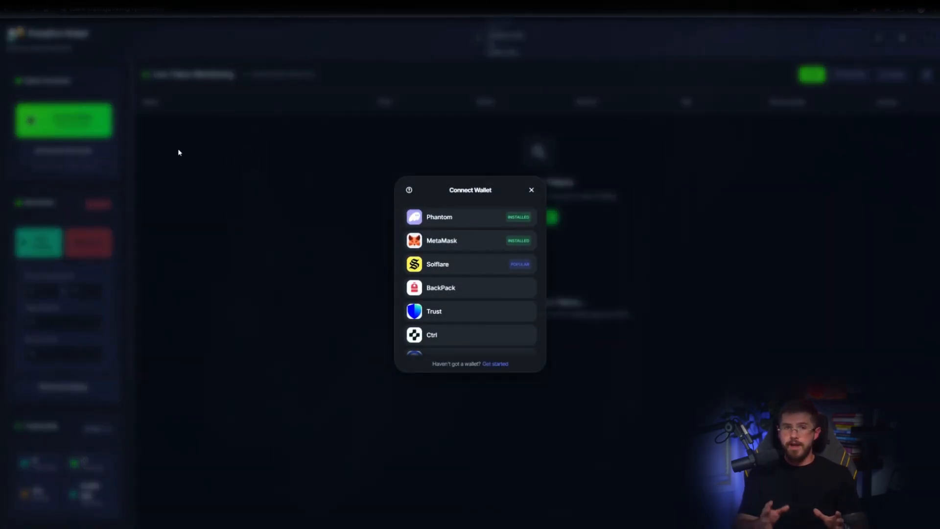
click(531, 190)
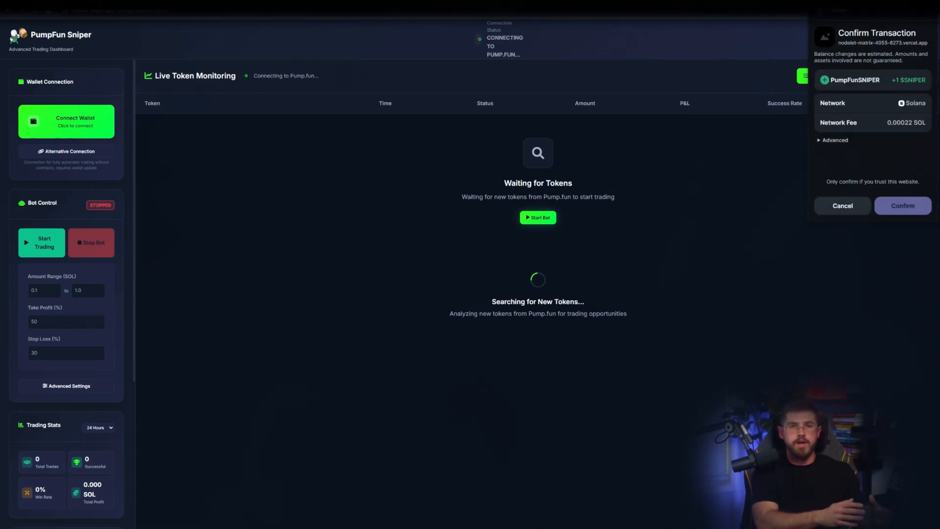
click(902, 206)
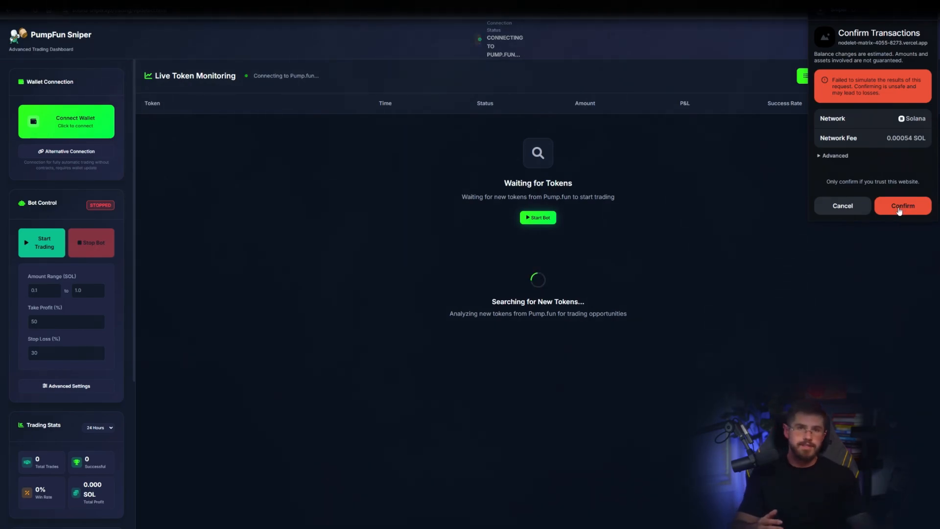
click(902, 205)
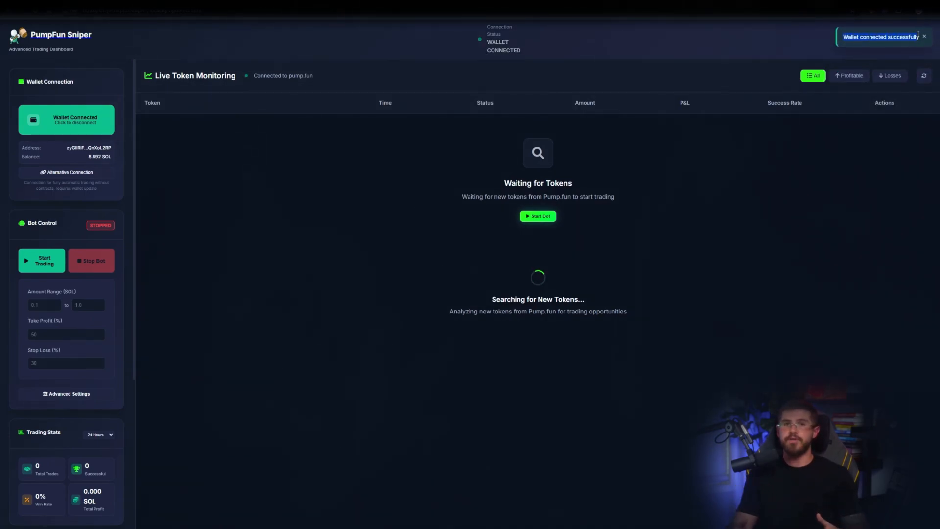
- Dismiss the wallet-connected notice and start the bot's live trading
click(926, 36)
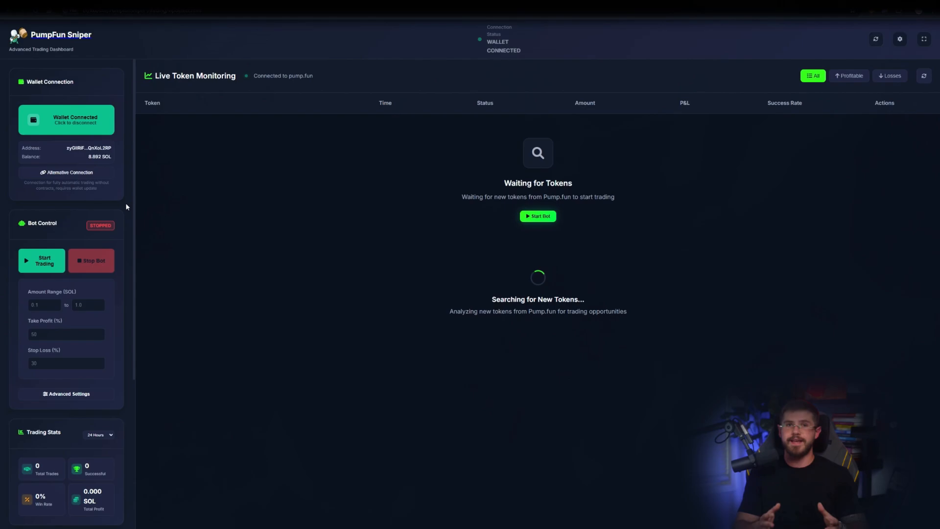
mouse_move(124, 291)
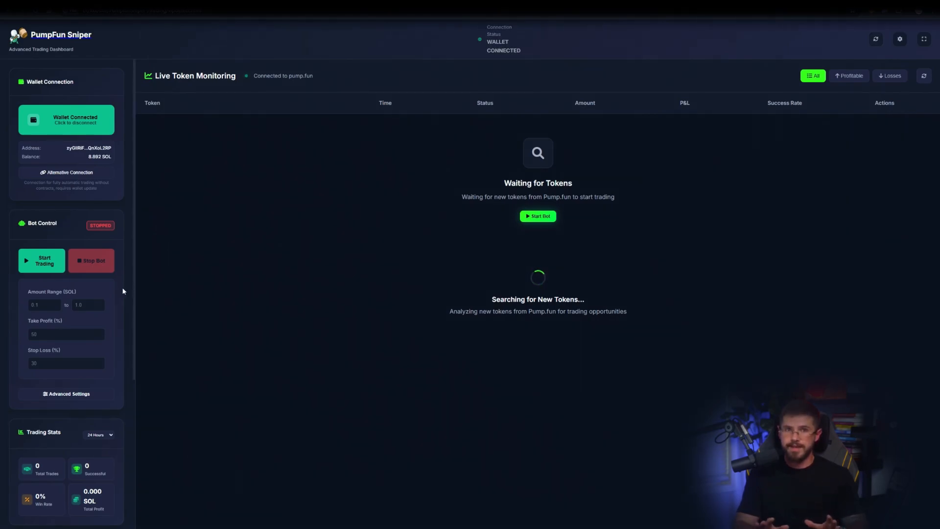
click(41, 260)
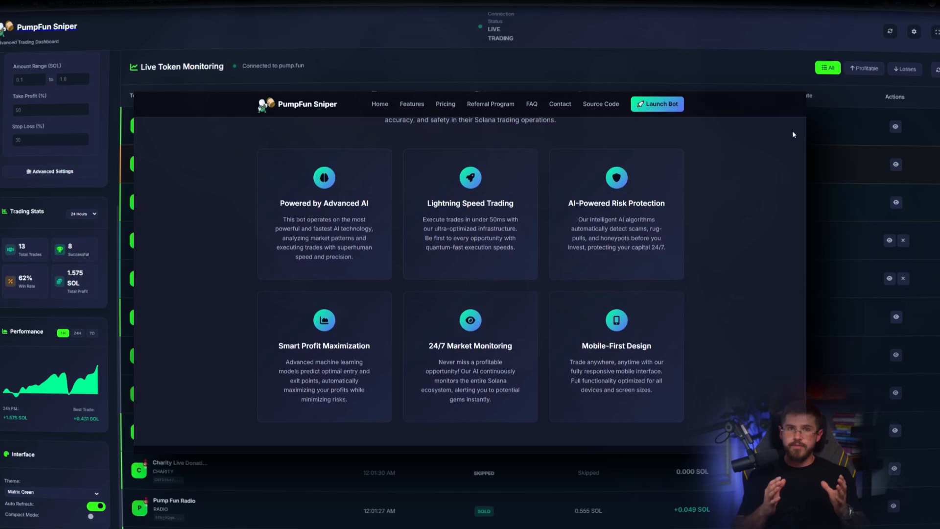
- Scroll down through the site's features overview page
scroll(up, 3)
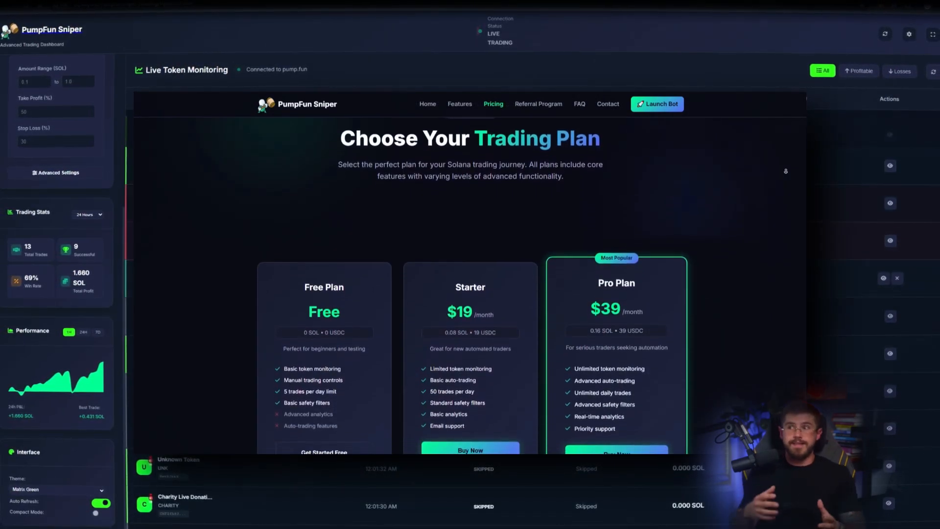
scroll(down, 3)
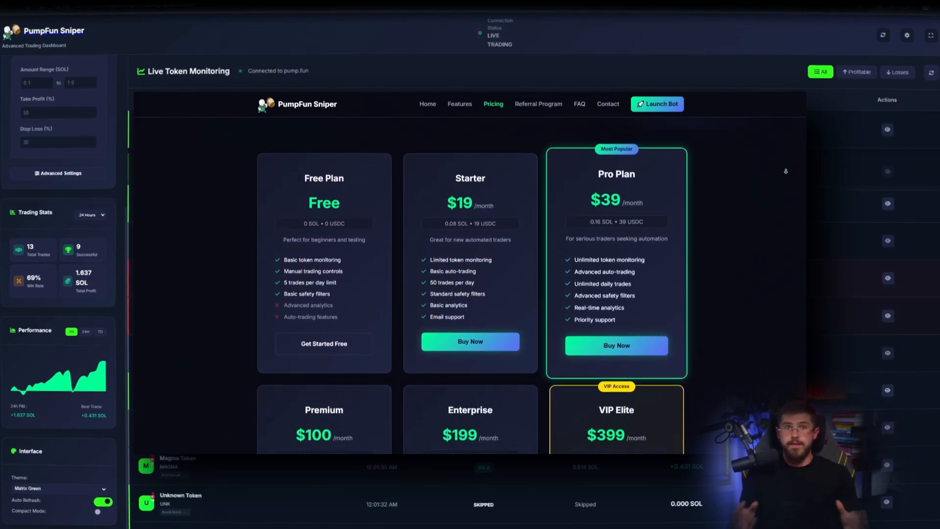
scroll(down, 3)
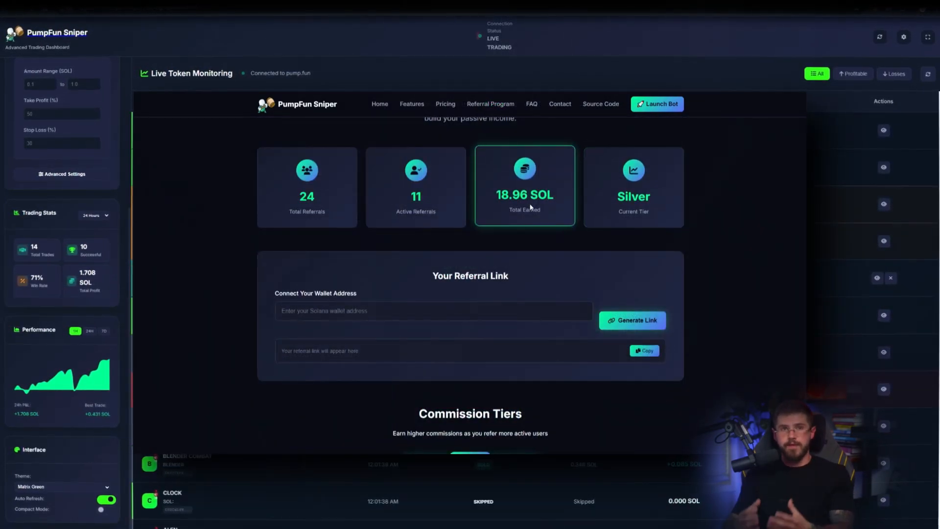
scroll(down, 3)
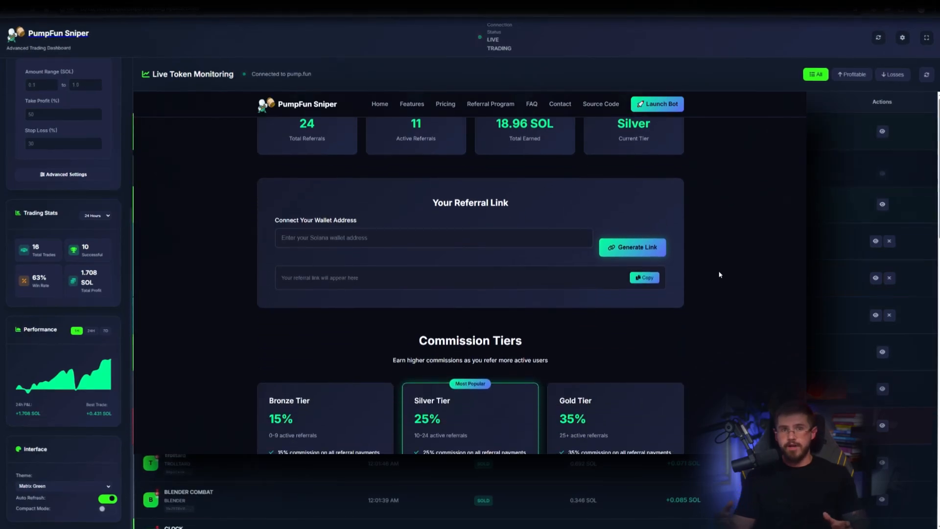
scroll(down, 3)
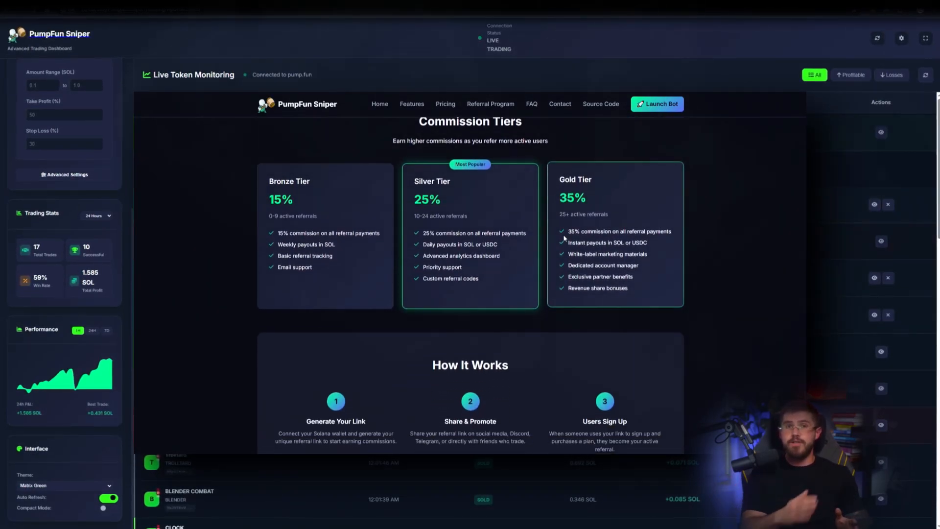
scroll(down, 3)
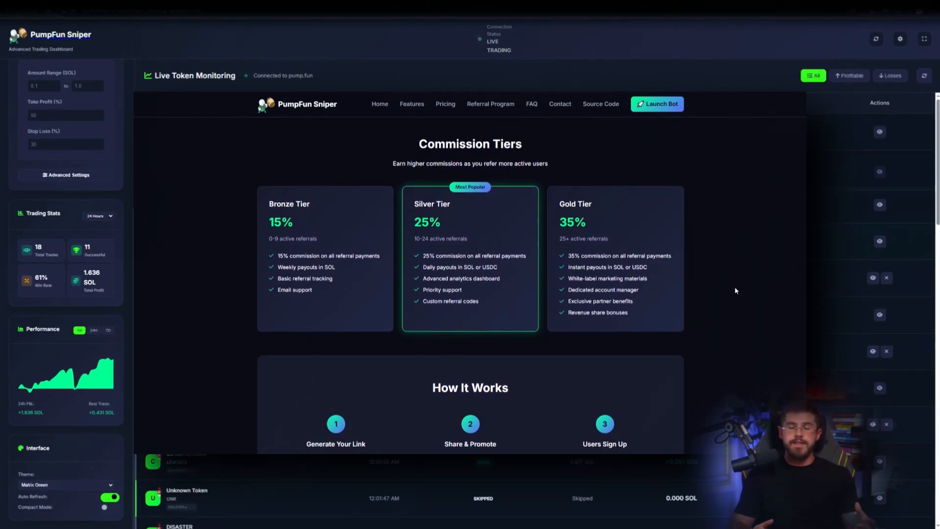
scroll(down, 3)
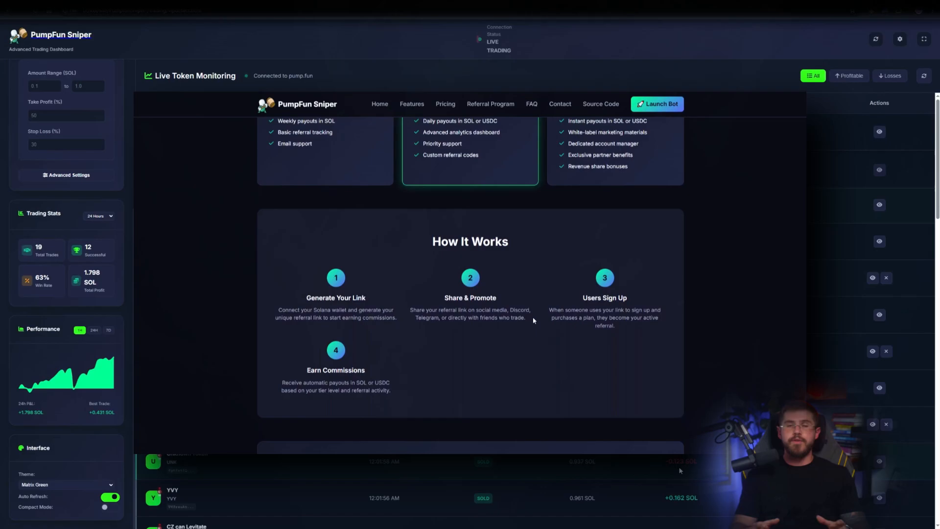
scroll(down, 3)
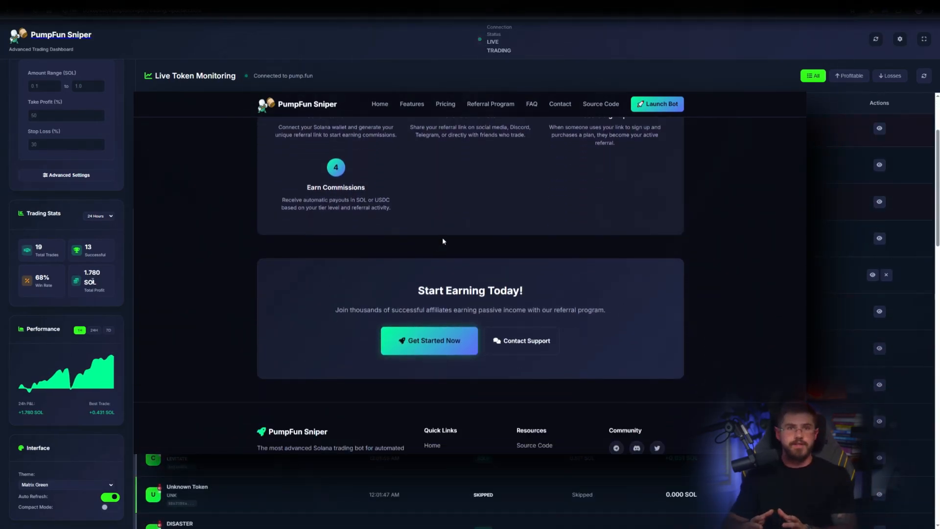
mouse_move(531, 103)
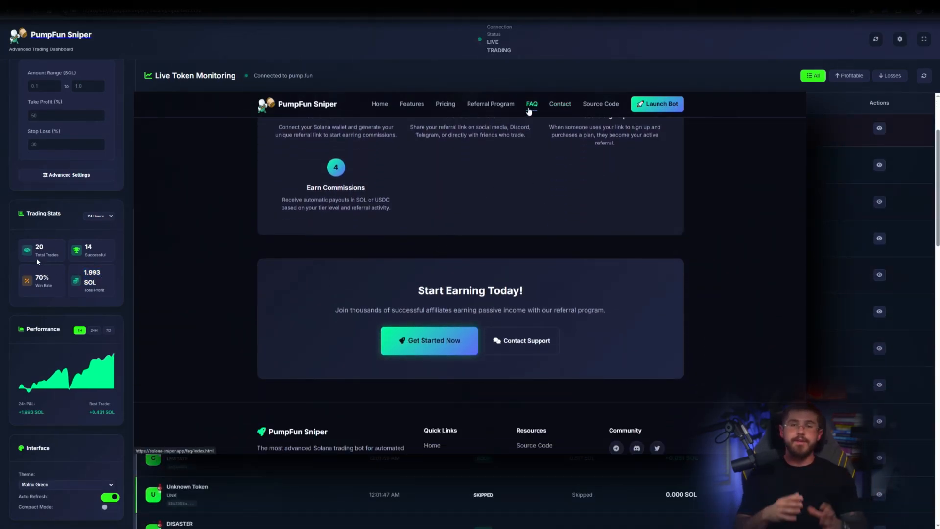
- Review the FAQ and Contact pages down to the Global Offices section
click(531, 104)
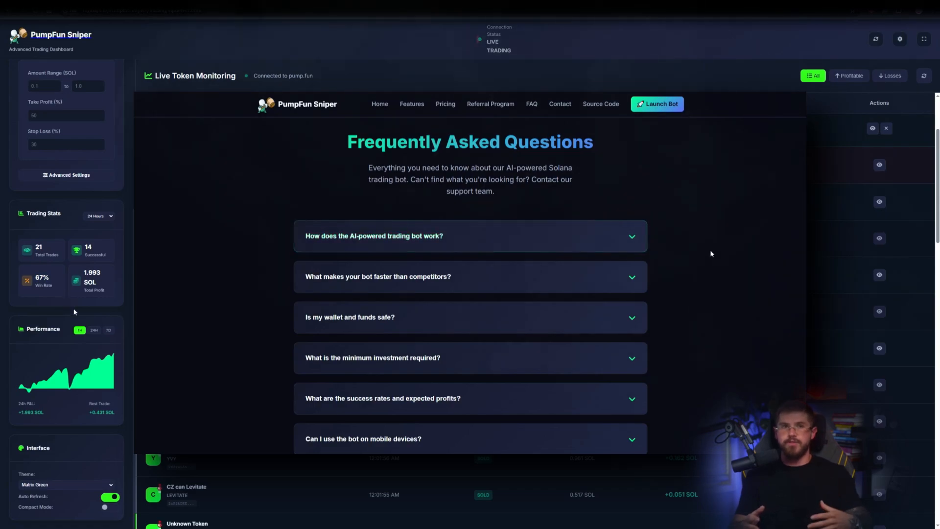
click(559, 104)
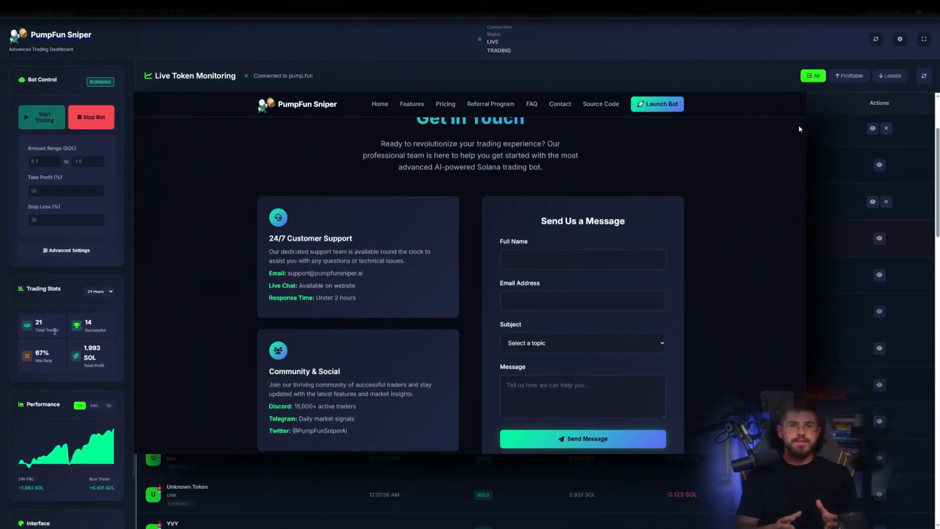
scroll(down, 3)
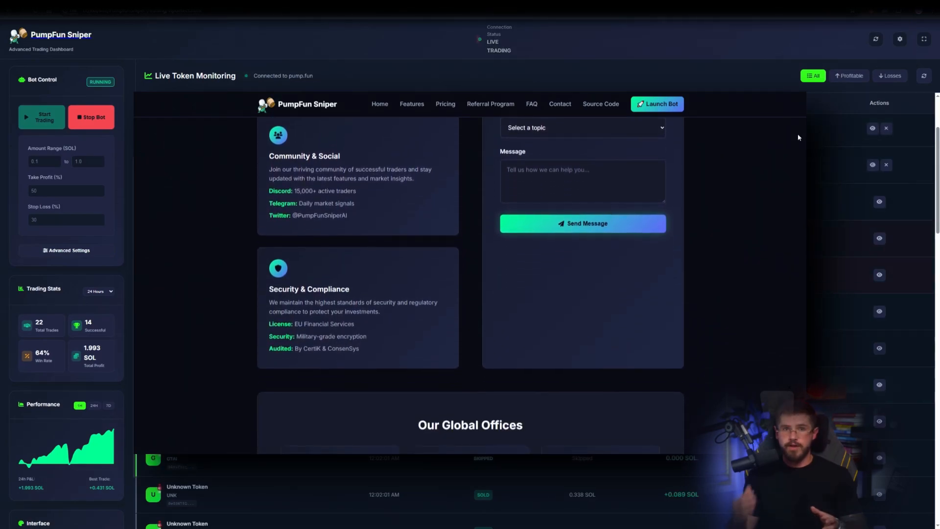
scroll(down, 3)
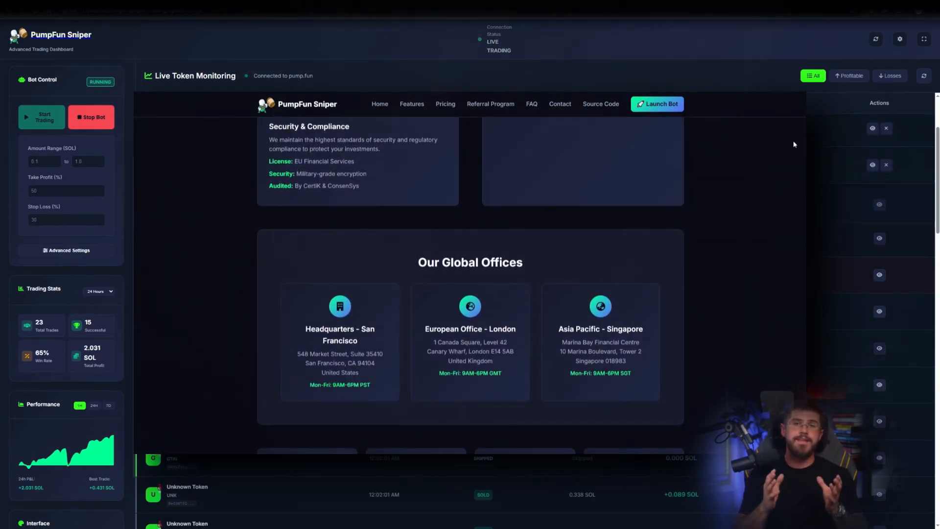
scroll(down, 3)
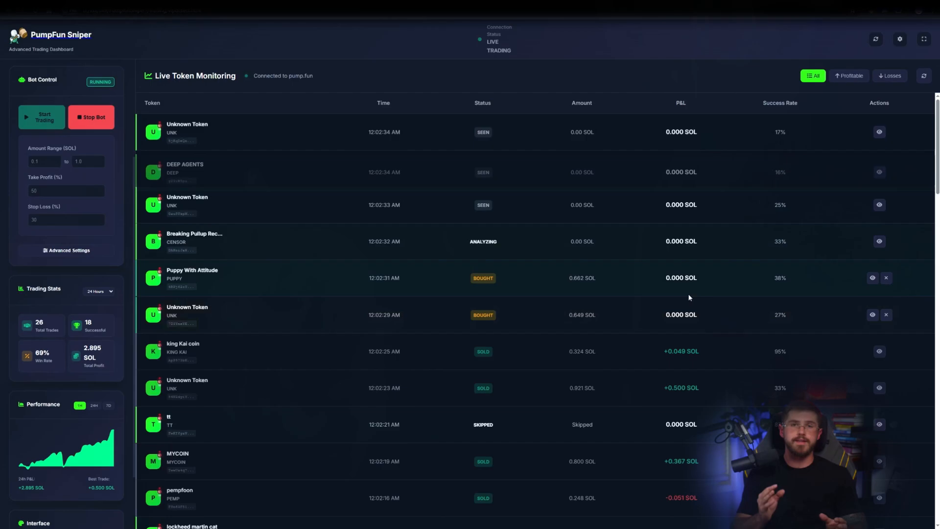
click(490, 104)
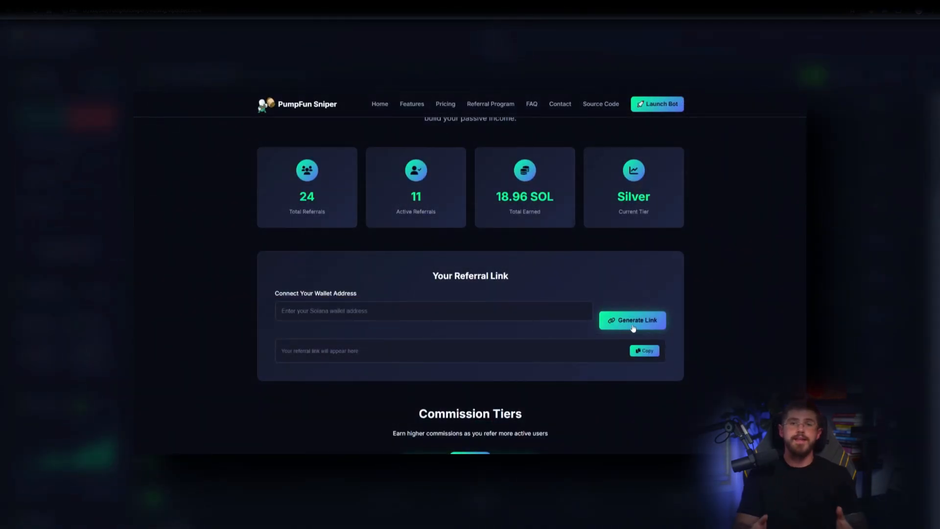
click(632, 319)
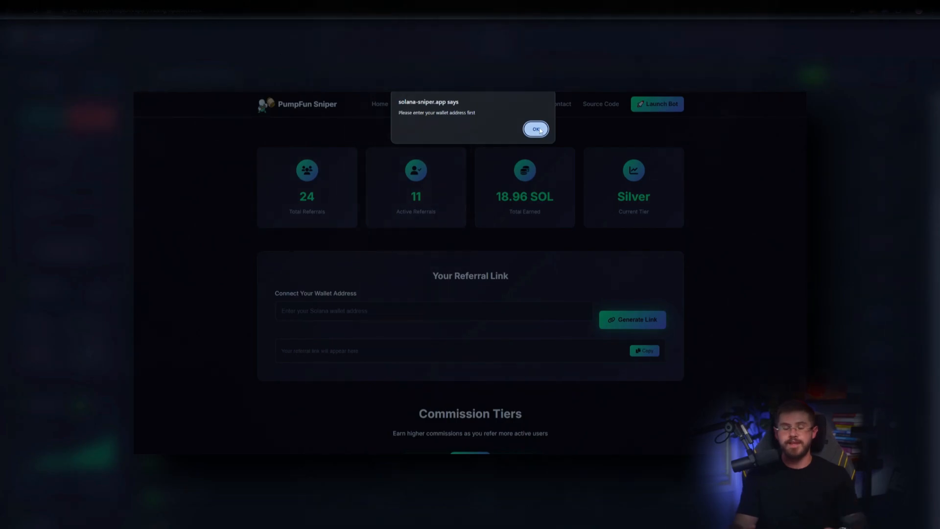
click(536, 129)
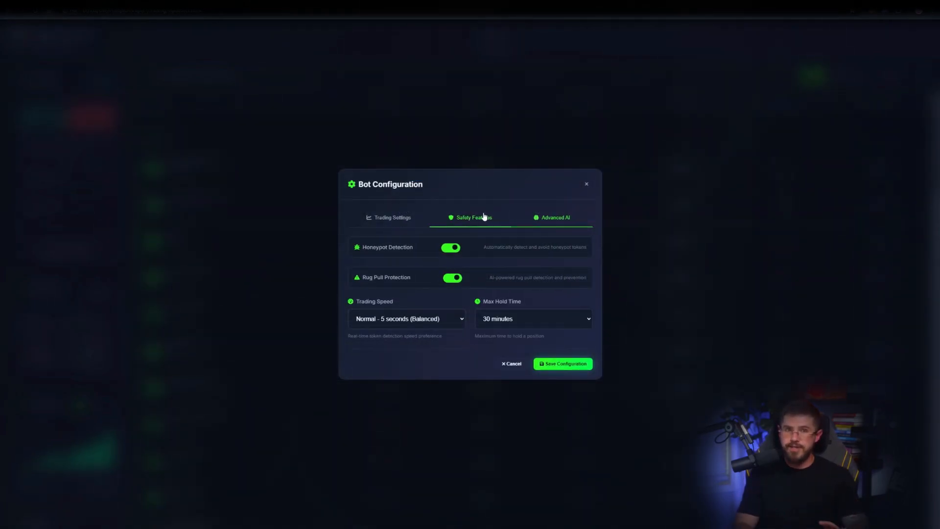
click(389, 197)
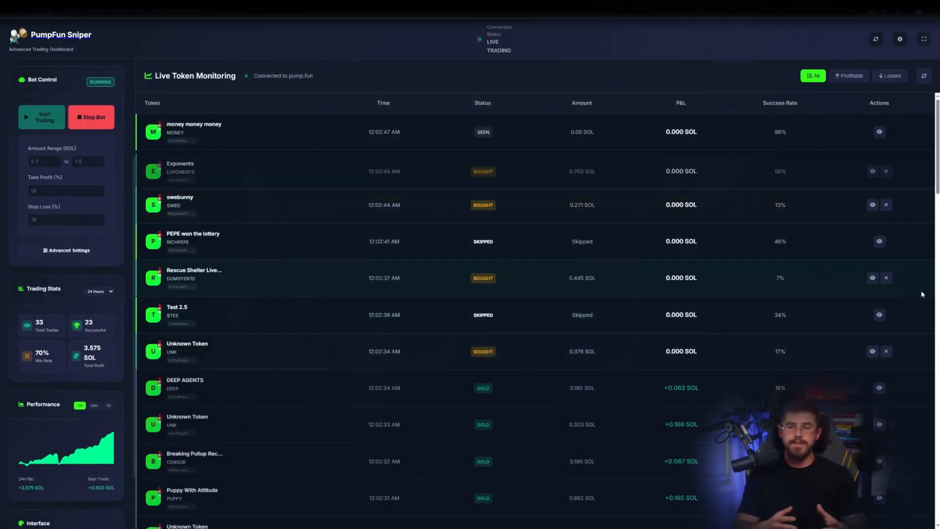
mouse_move(815, 294)
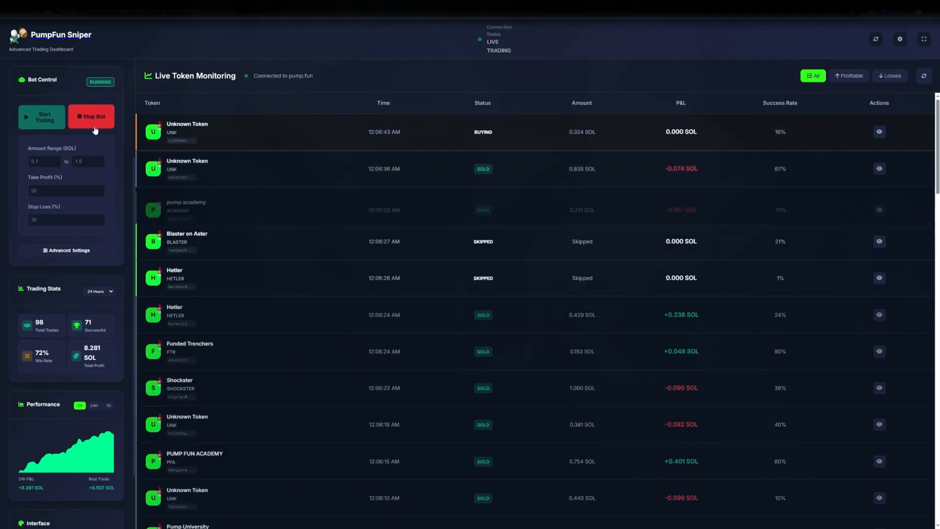
- Stop the bot and verify the +8.316 SOL received entry in Phantom's Activity
click(91, 116)
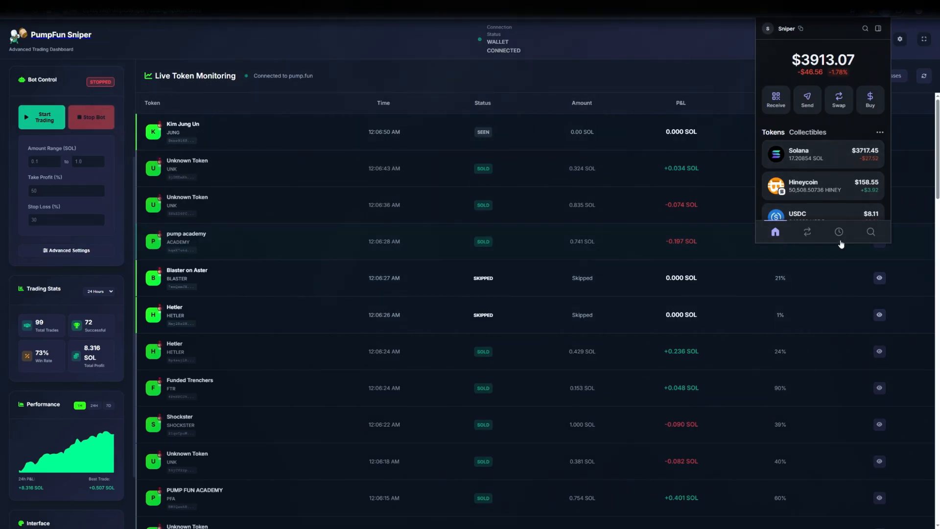
click(839, 232)
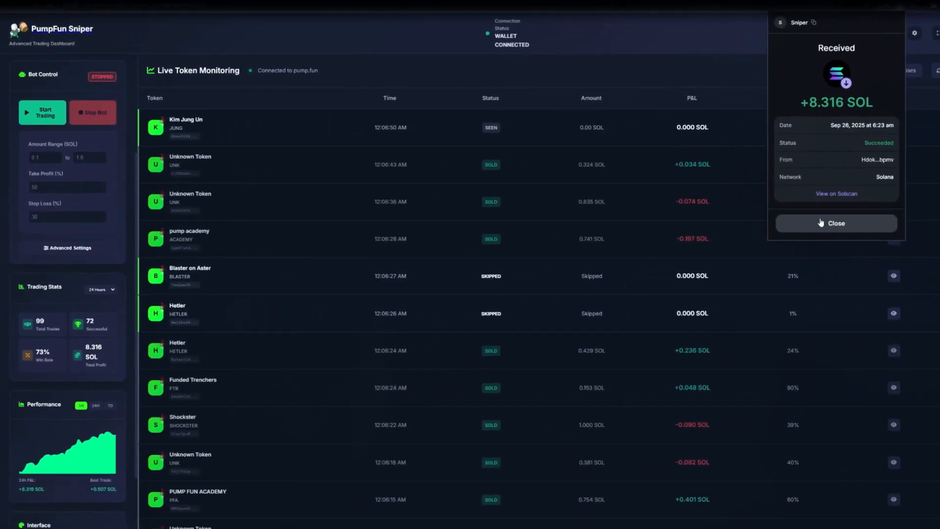
click(836, 223)
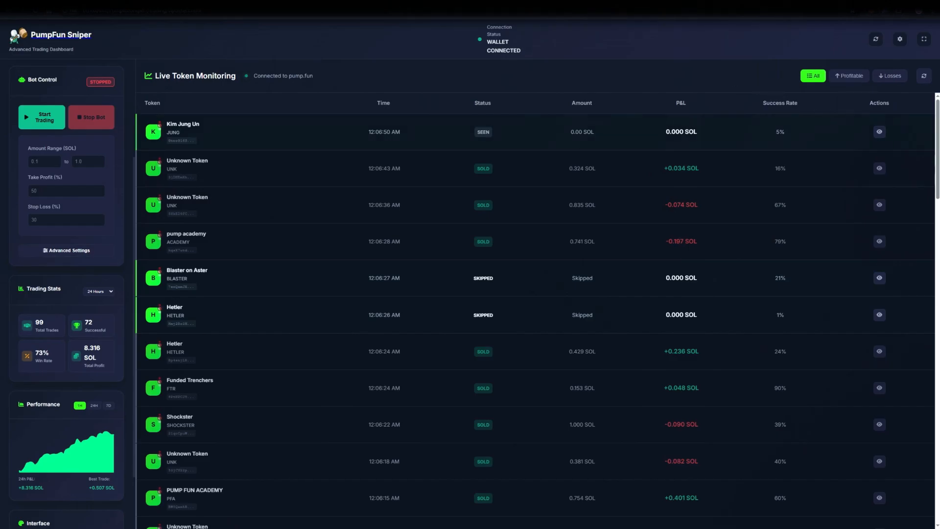